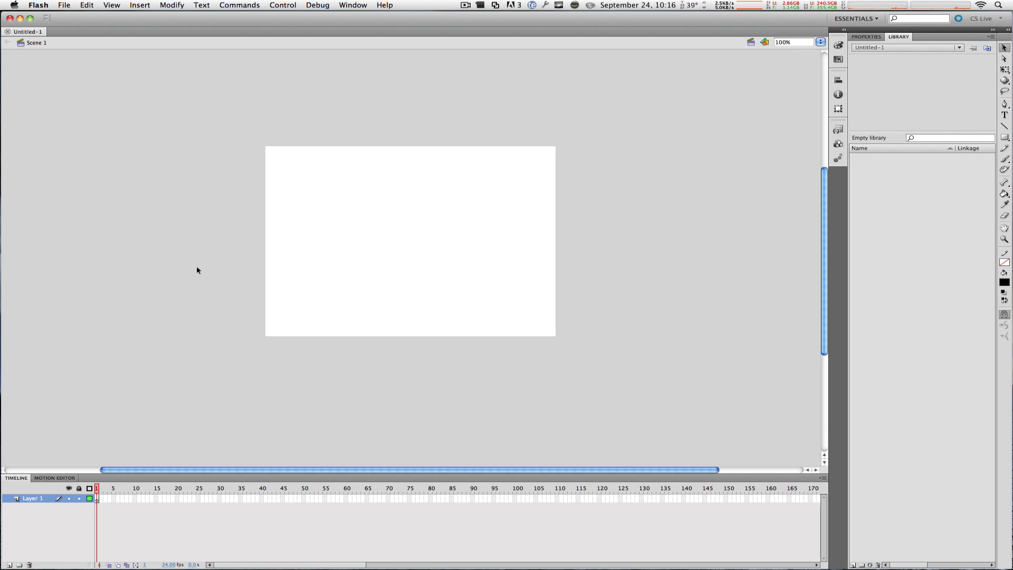
mouse_move(260, 217)
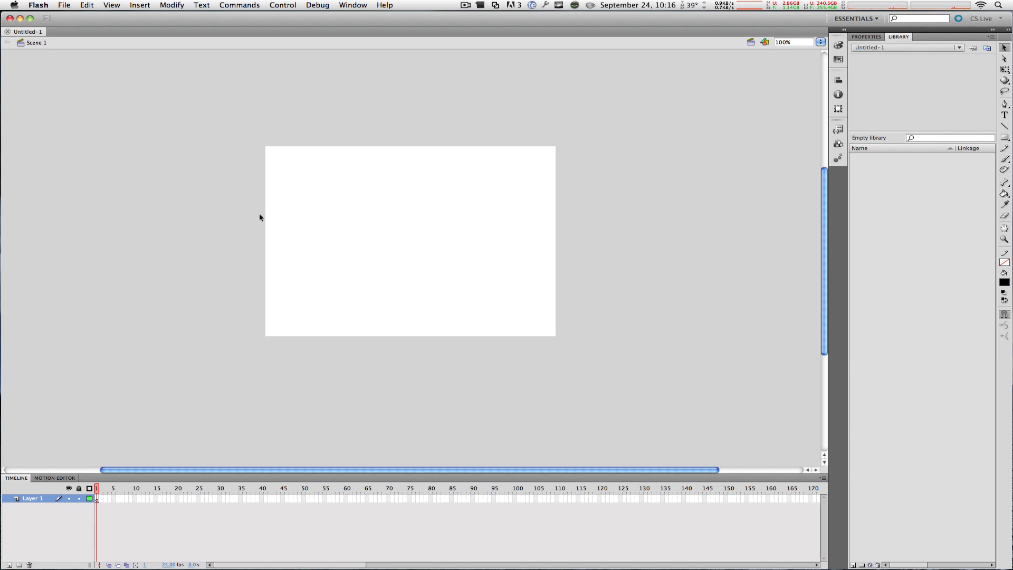
mouse_move(326, 268)
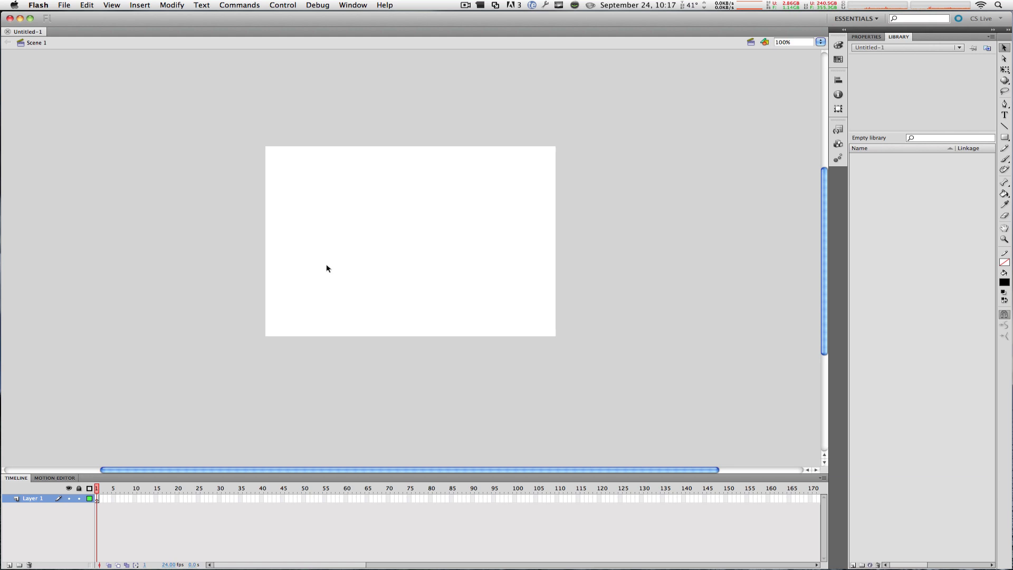
mouse_move(102, 543)
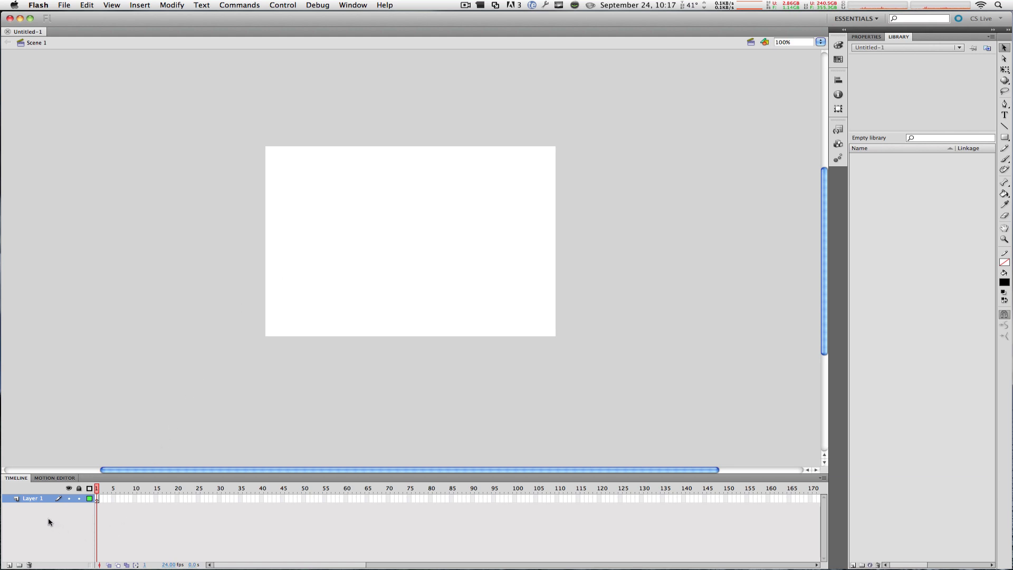
mouse_move(39, 509)
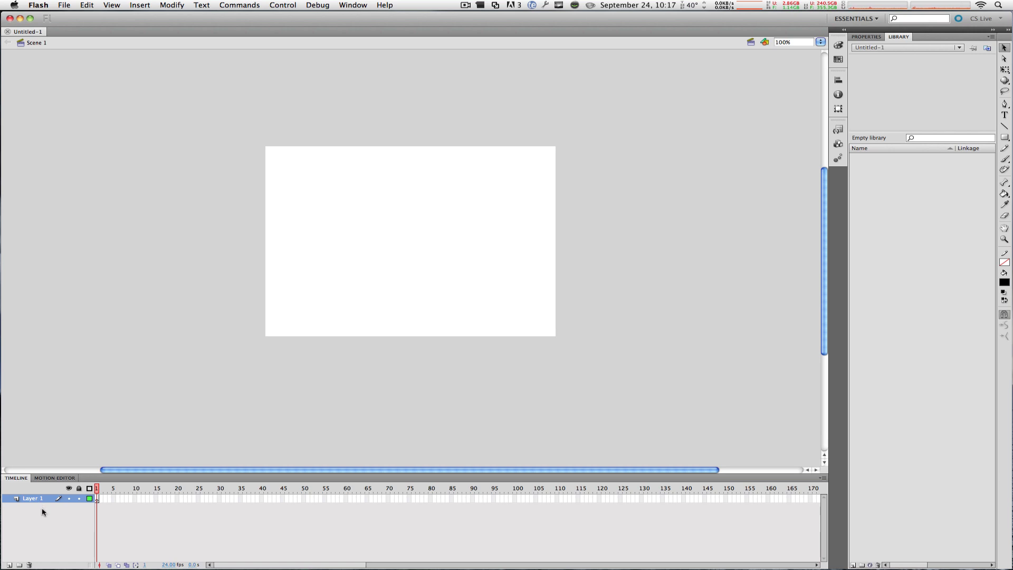
mouse_move(119, 509)
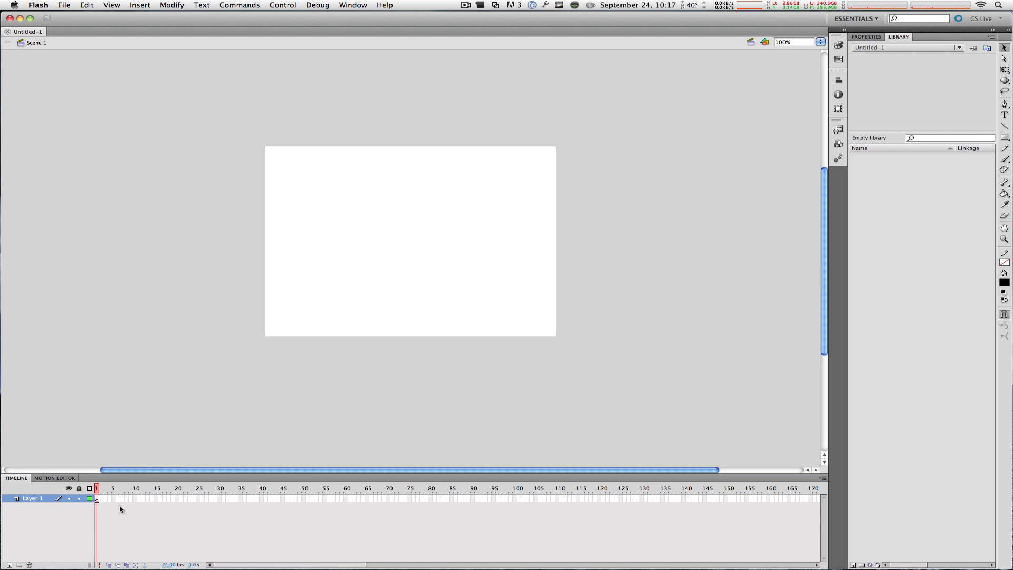
mouse_move(142, 506)
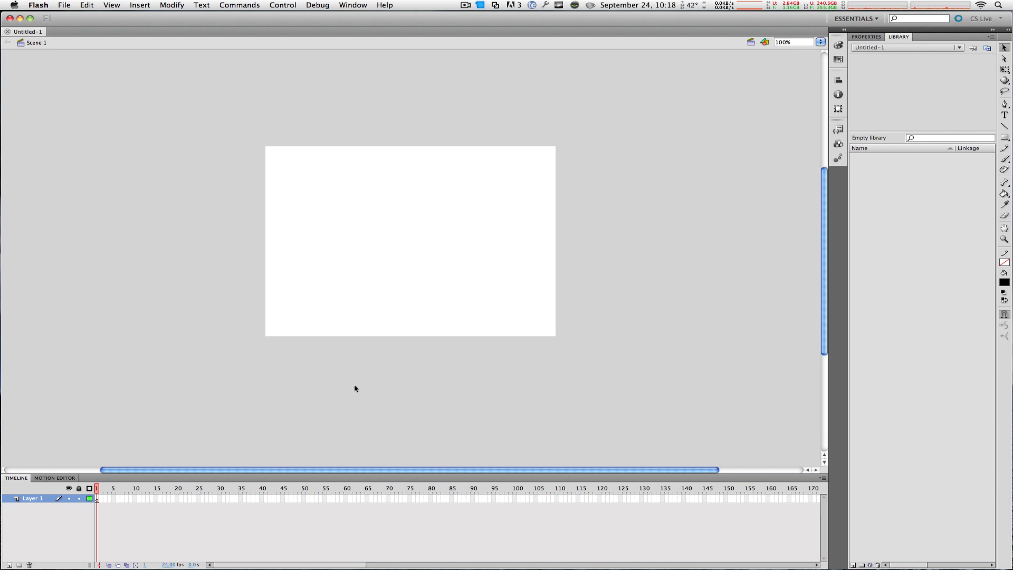
View the document properties (Flash Player 10, ActionScript 3.0, 24 fps, 550 x 400 px), then return to the Library
click(865, 37)
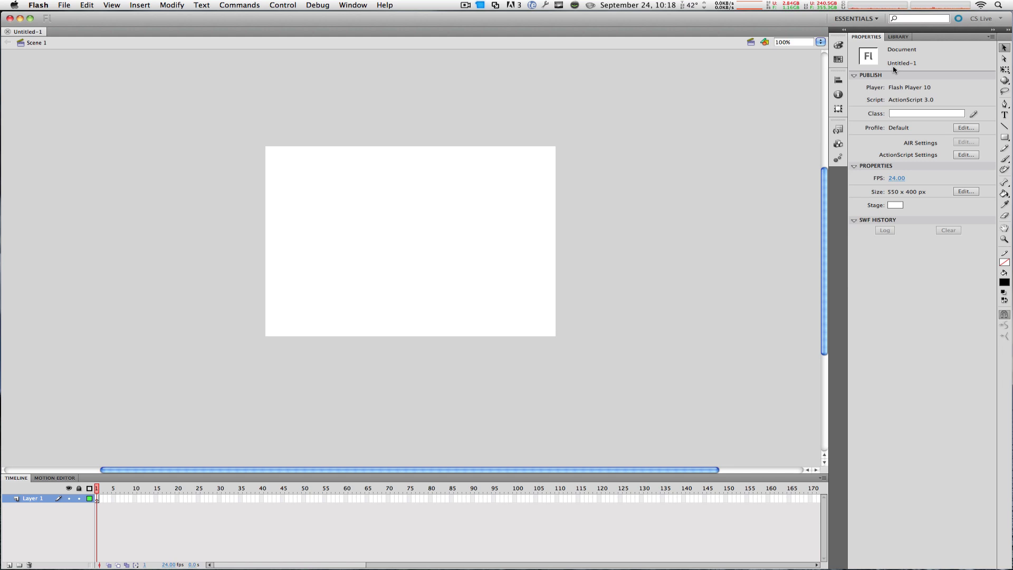
click(898, 36)
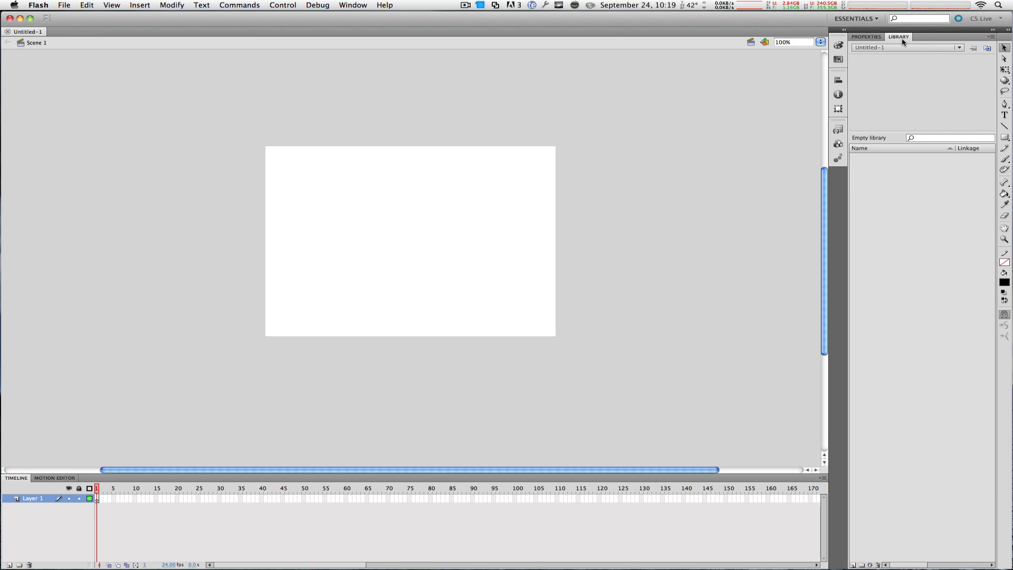
mouse_move(913, 42)
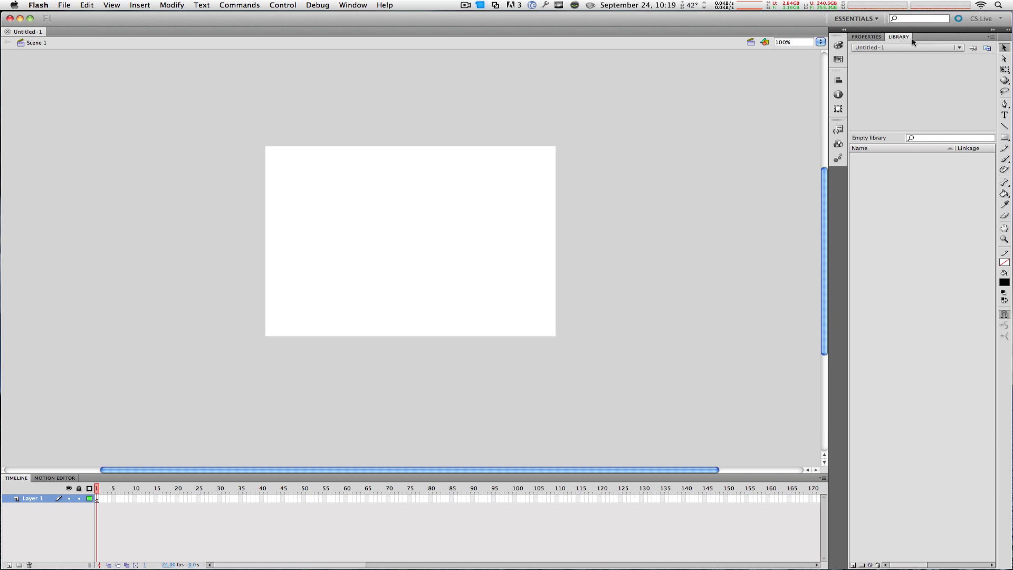